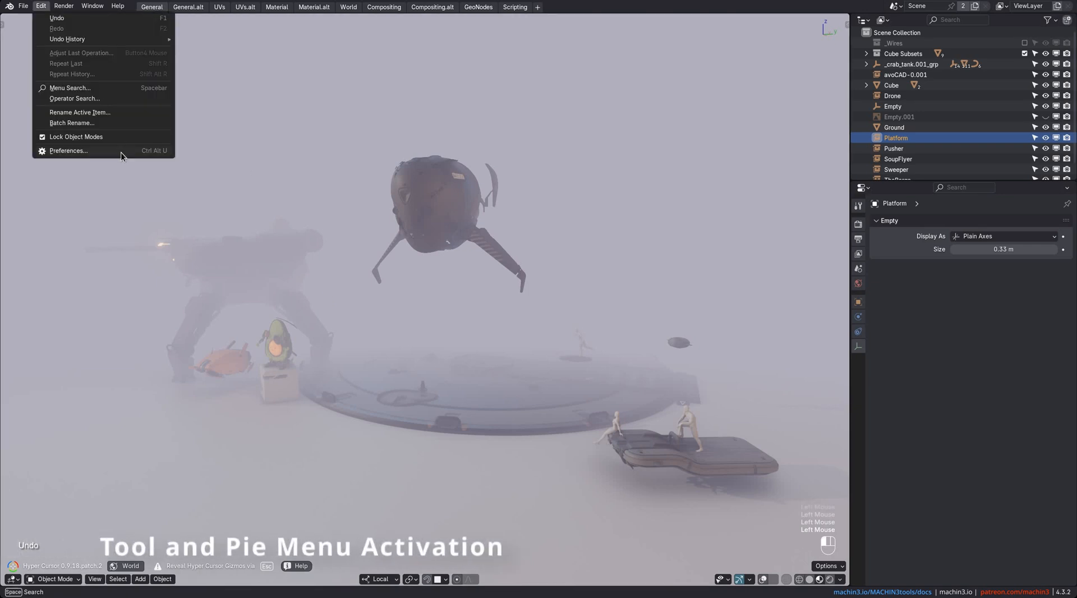
- Open Blender's Preferences on the MACHIN3tools add-on page
{"action": "left_click", "coordinate": [68, 150]}
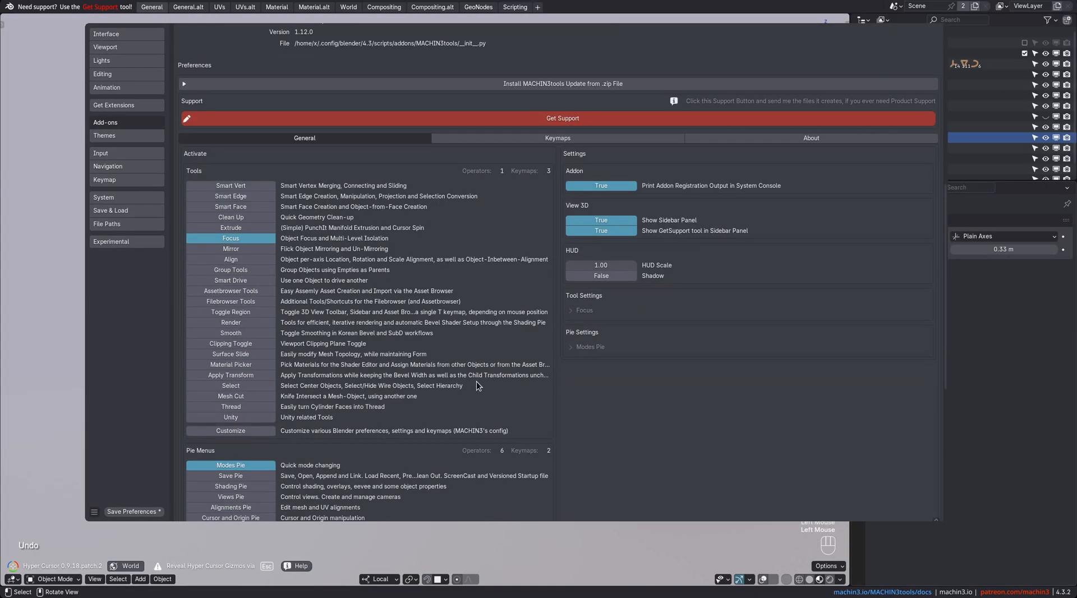
{"action": "scroll", "scroll_direction": "down", "scroll_amount": 3}
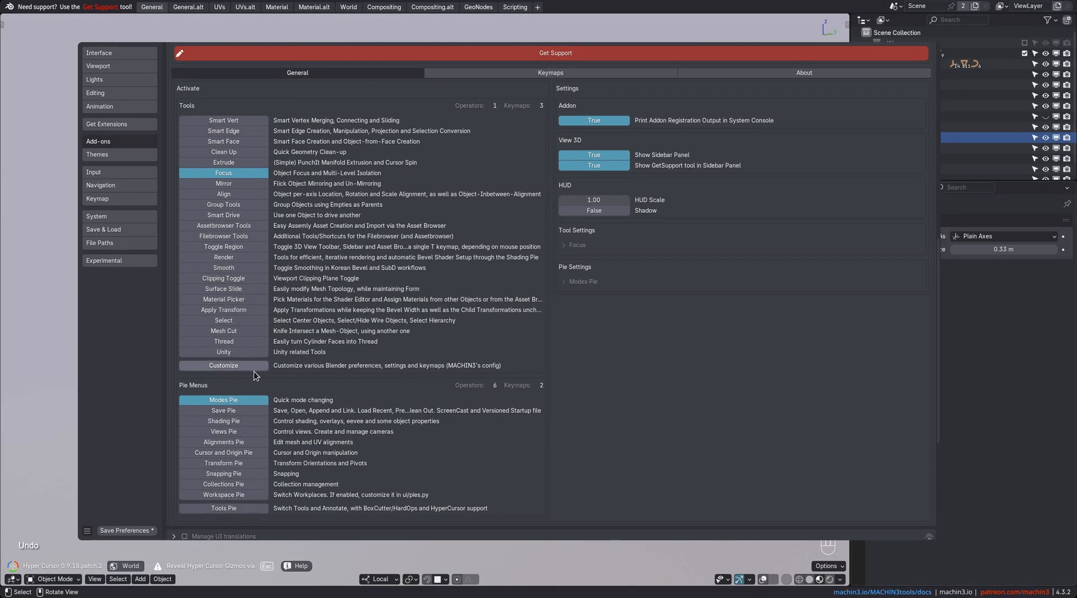
{"action": "mouse_move", "coordinate": [468, 309]}
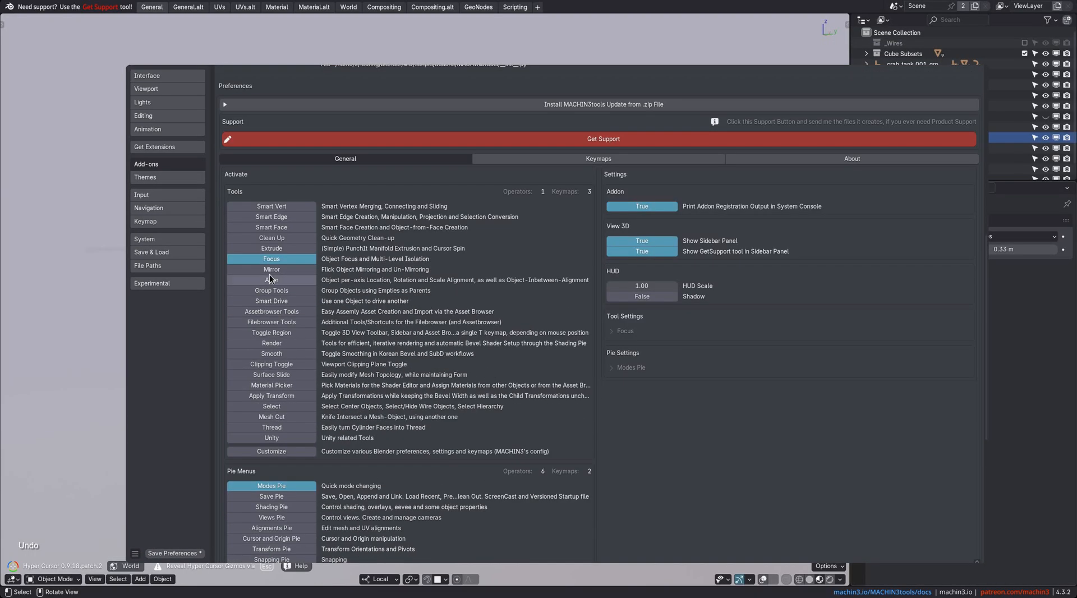
{"action": "mouse_move", "coordinate": [331, 486]}
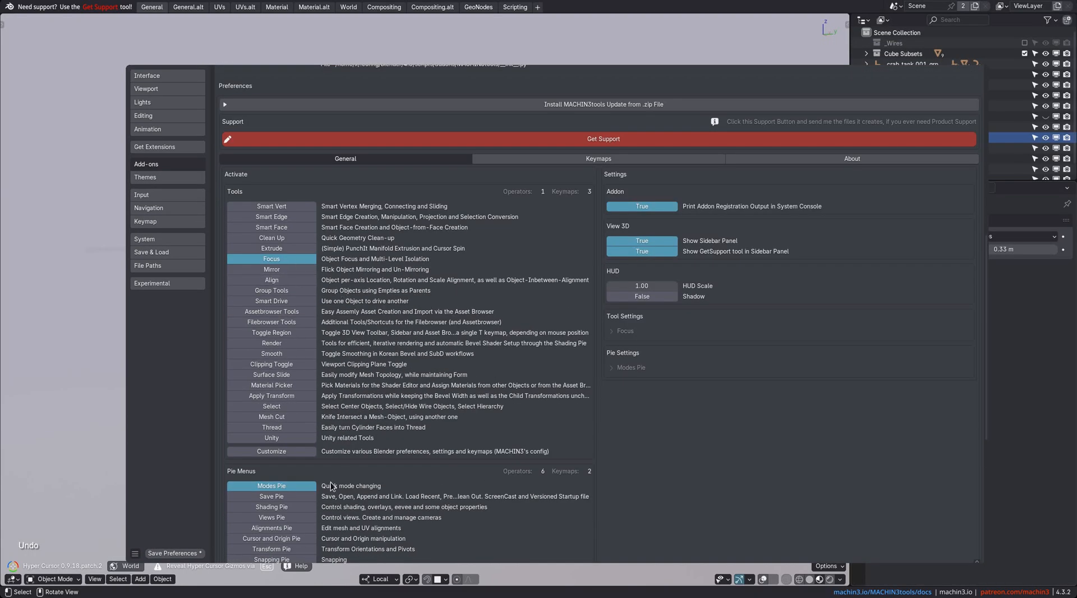
{"action": "mouse_move", "coordinate": [354, 477]}
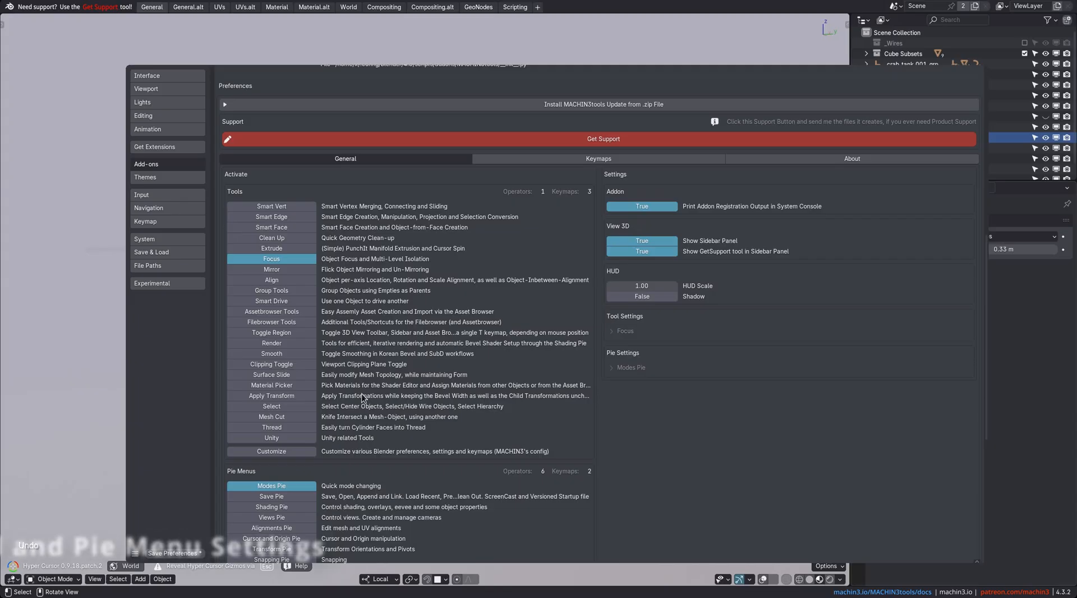
{"action": "mouse_move", "coordinate": [645, 331]}
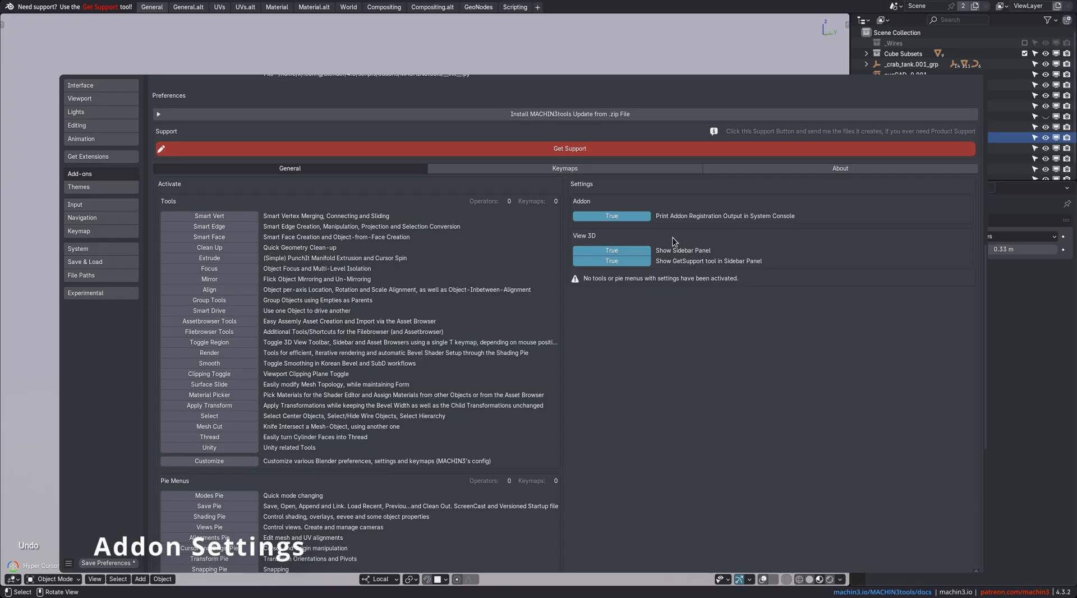
{"action": "mouse_move", "coordinate": [821, 59]}
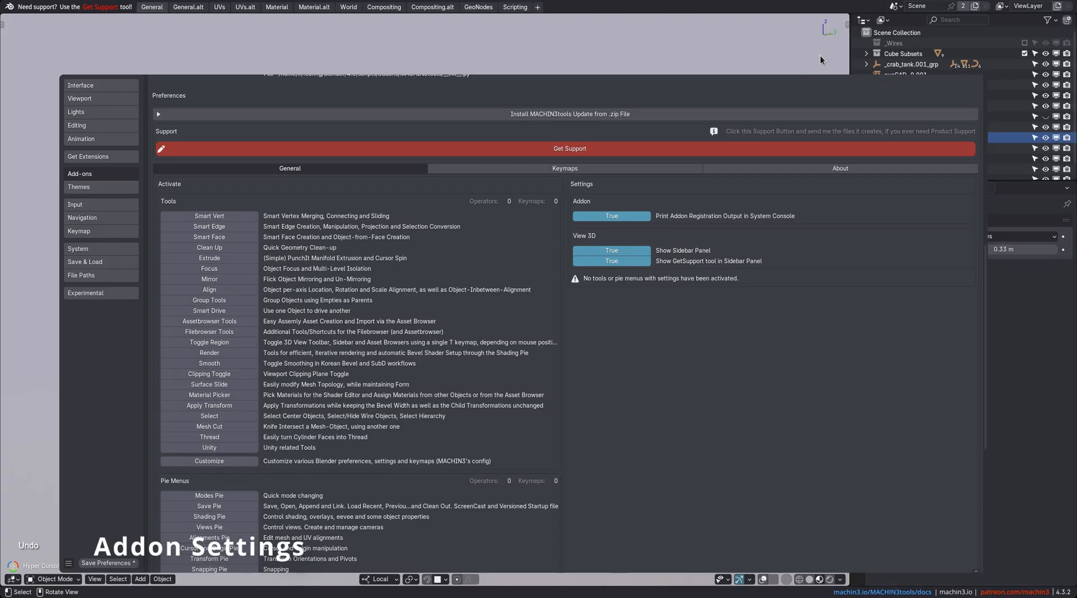
- Set Show Sidebar Panel and Show GetSupport tool to False
{"action": "left_click", "coordinate": [610, 250]}
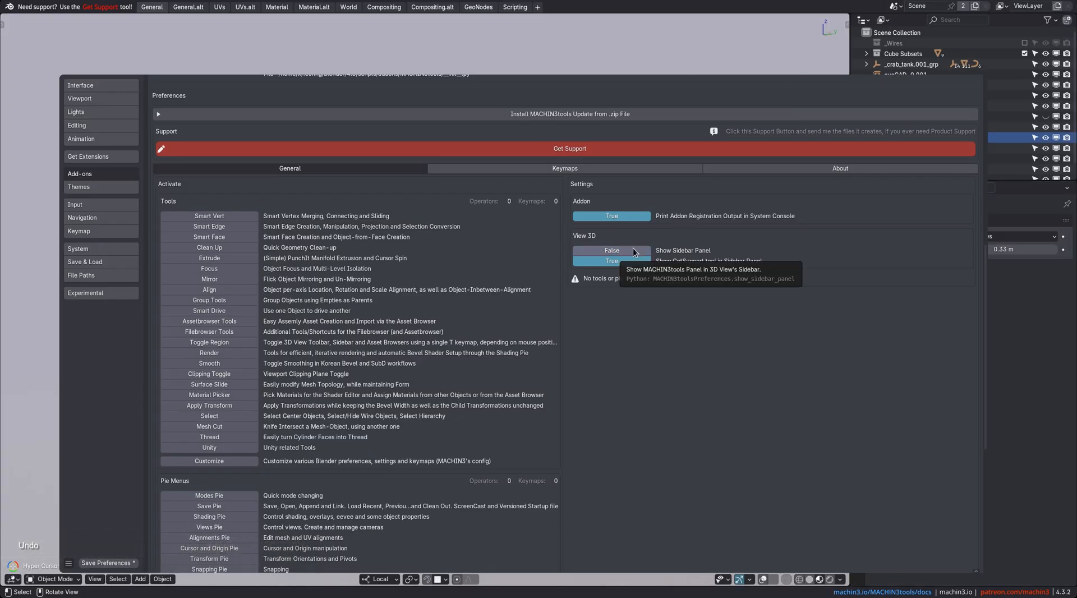
{"action": "left_click", "coordinate": [610, 260]}
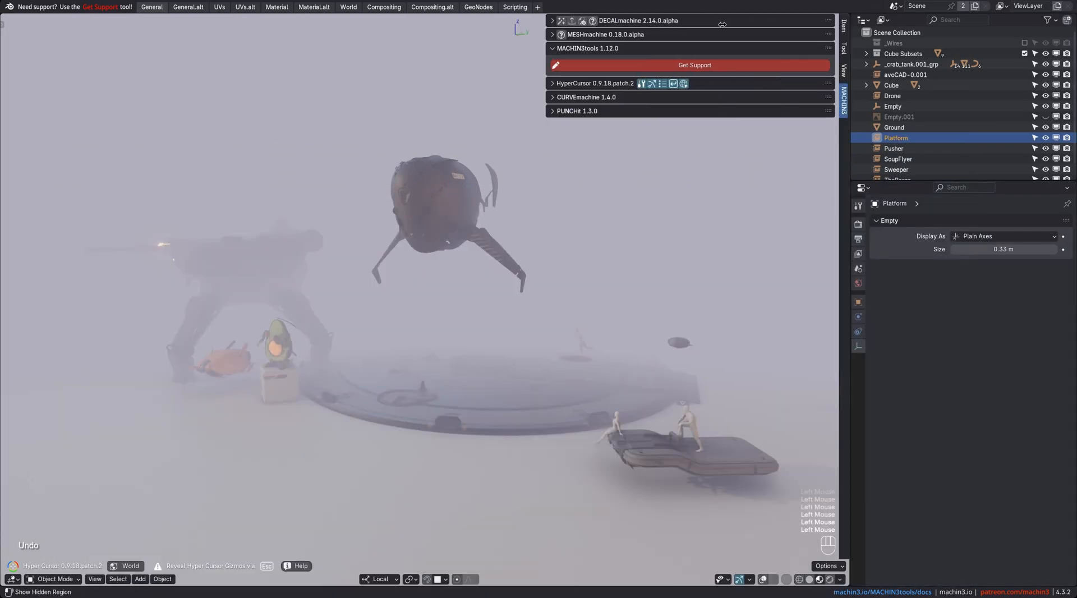
- Bring the MACHIN3tools add-on preferences back up
{"action": "left_click", "coordinate": [694, 65]}
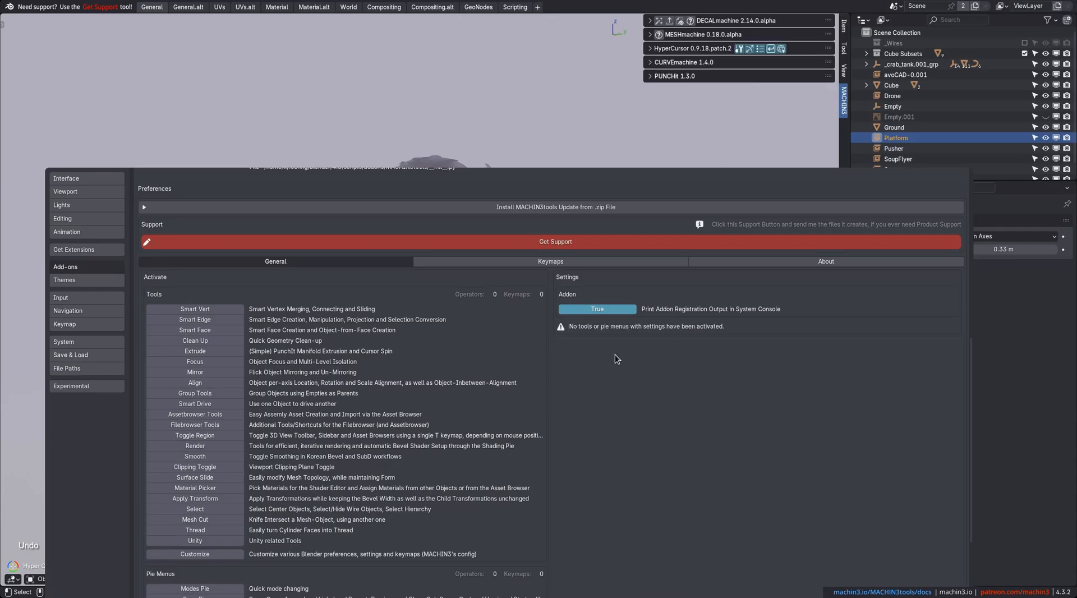
{"action": "mouse_move", "coordinate": [204, 402]}
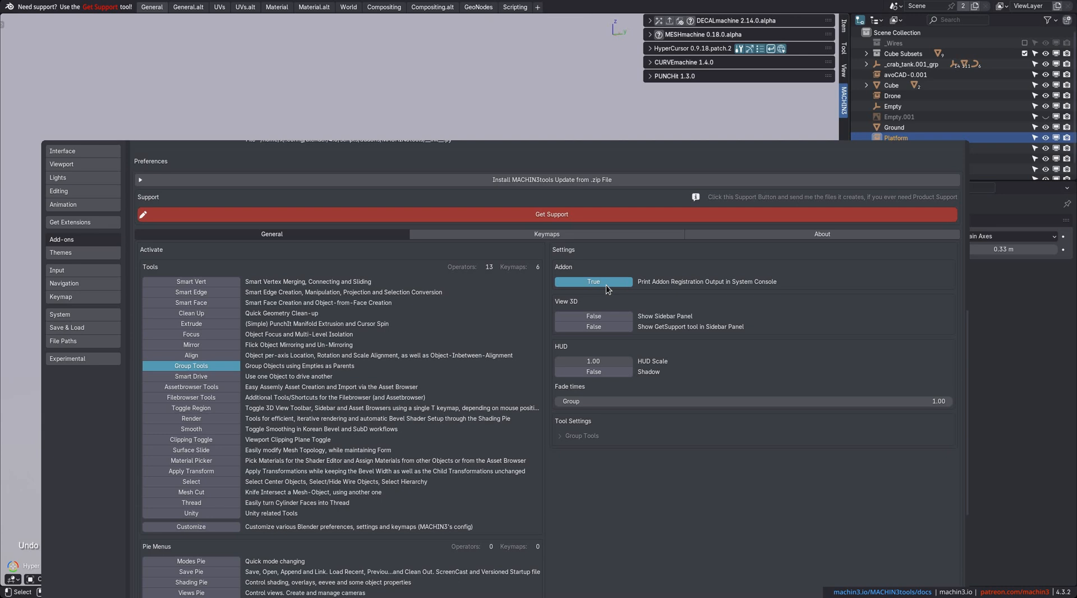
{"action": "mouse_move", "coordinate": [607, 281]}
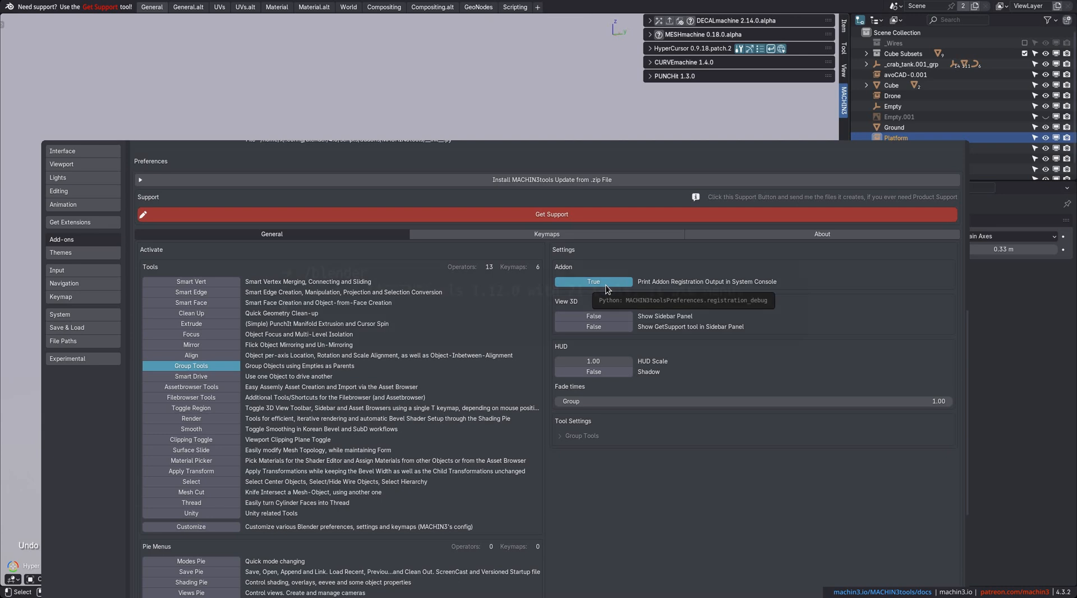
- Activate the Focus tool and deactivate Group Tools
{"action": "left_click", "coordinate": [592, 282]}
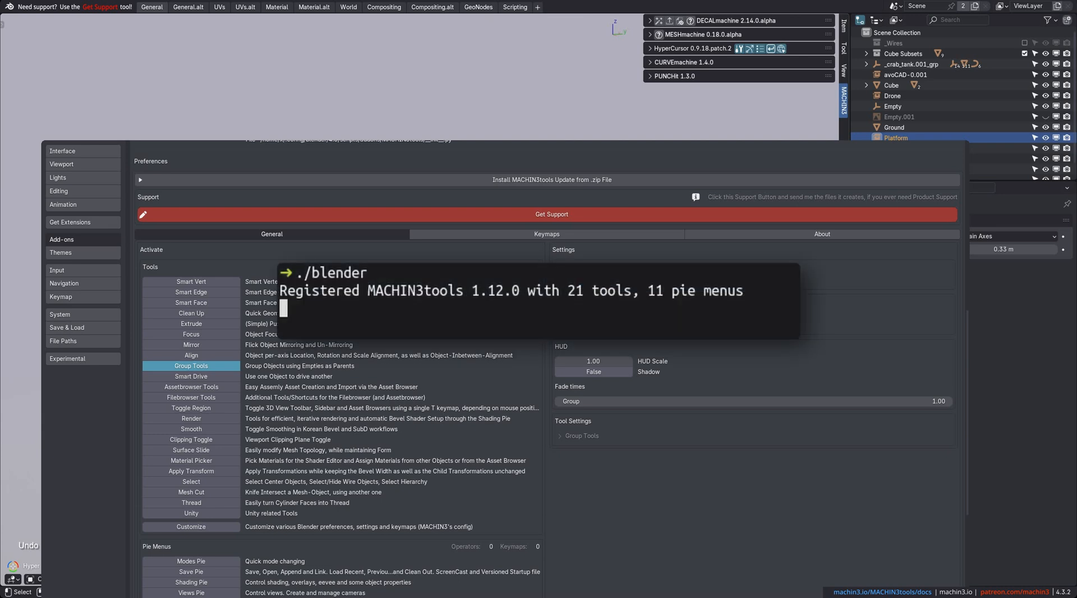
{"action": "left_click", "coordinate": [592, 281]}
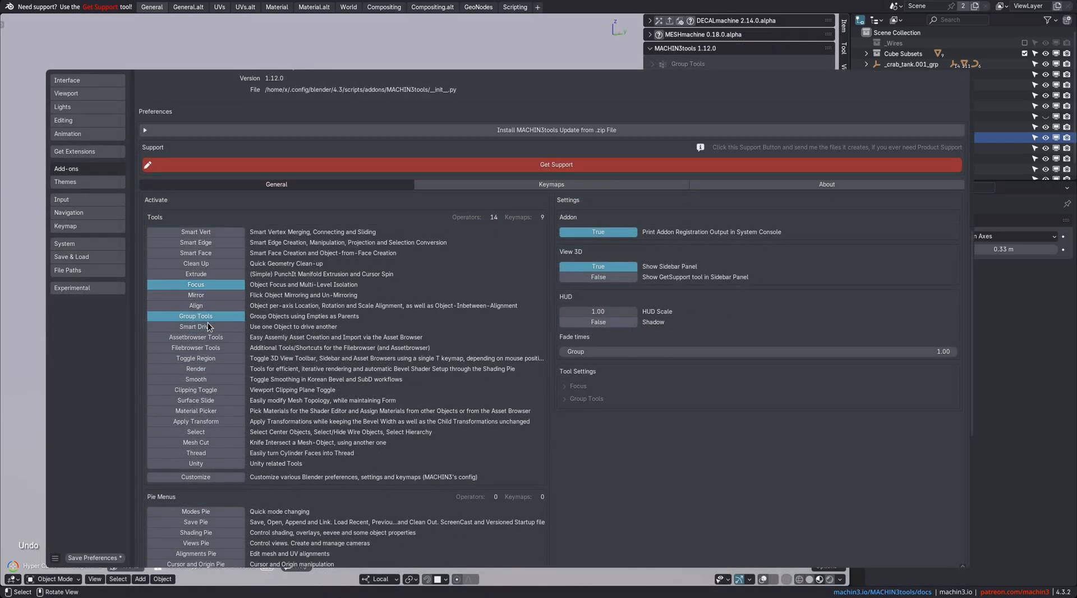
{"action": "left_click", "coordinate": [196, 285]}
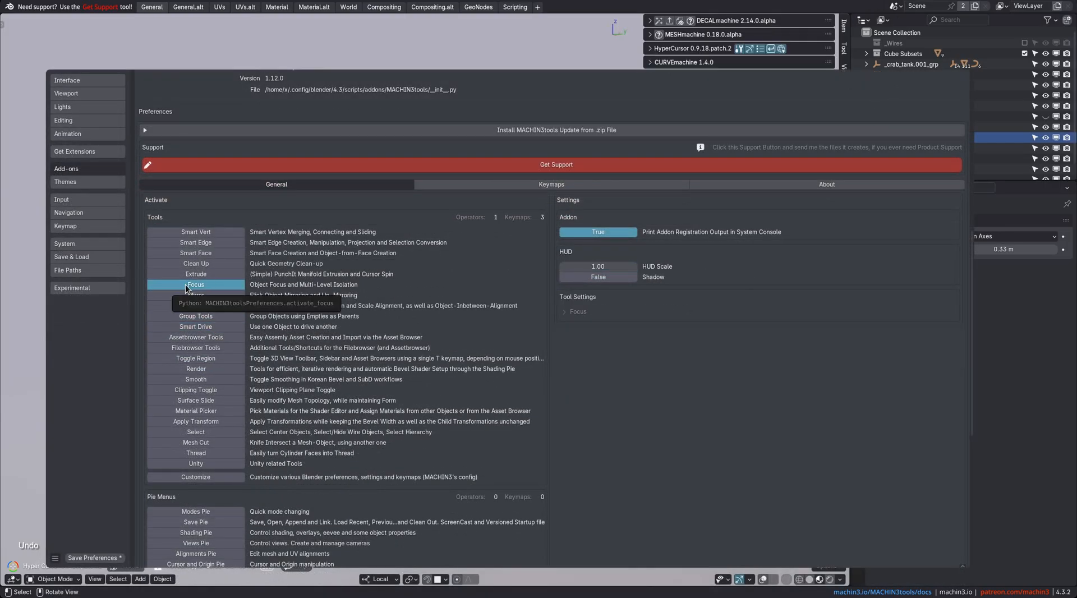
{"action": "mouse_move", "coordinate": [538, 225]}
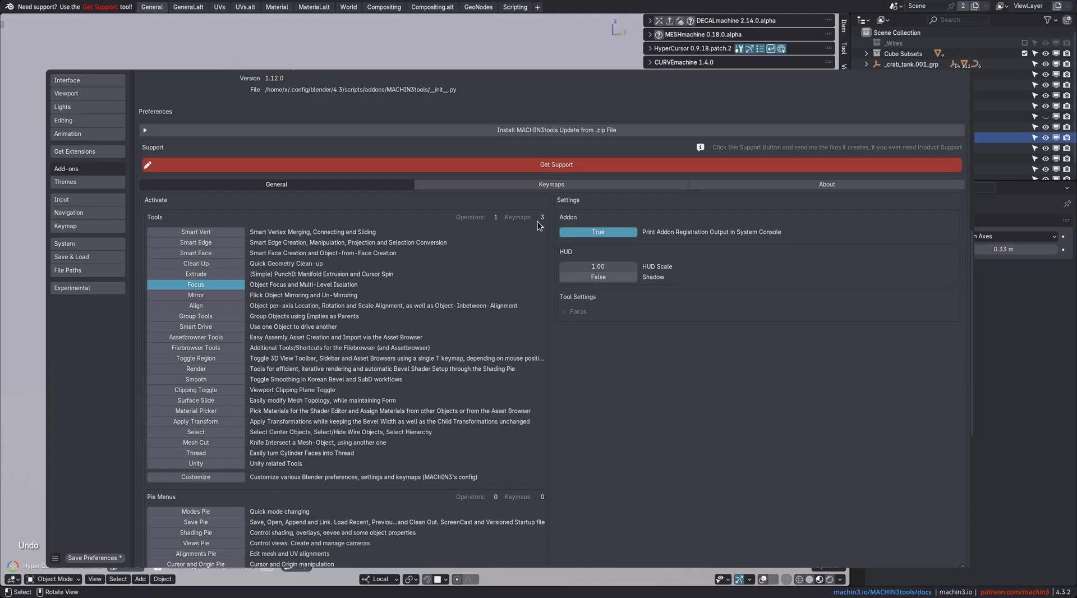
{"action": "mouse_move", "coordinate": [187, 286]}
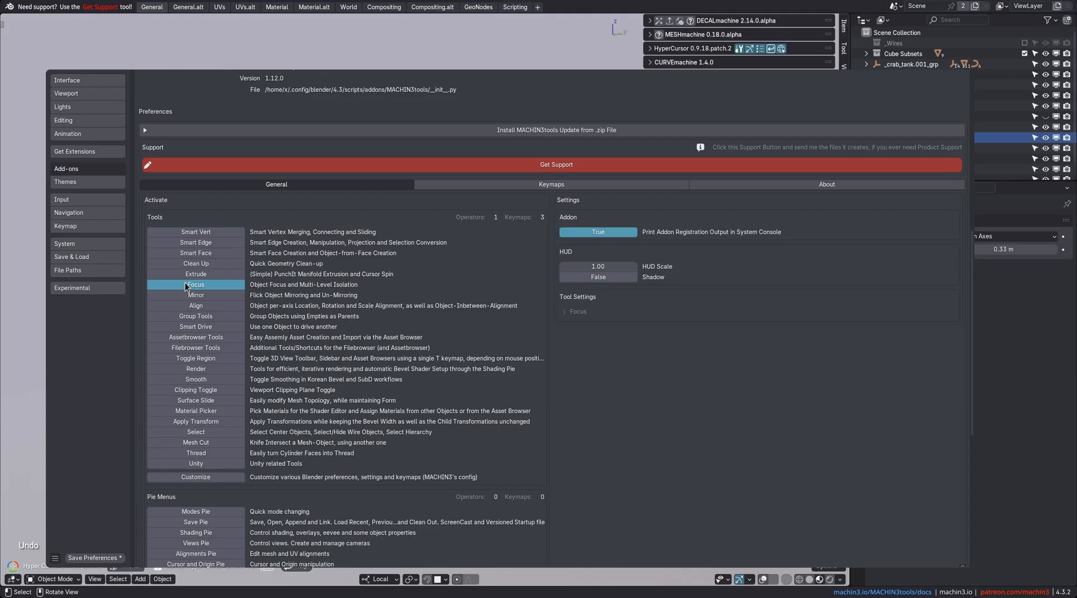
{"action": "mouse_move", "coordinate": [522, 225]}
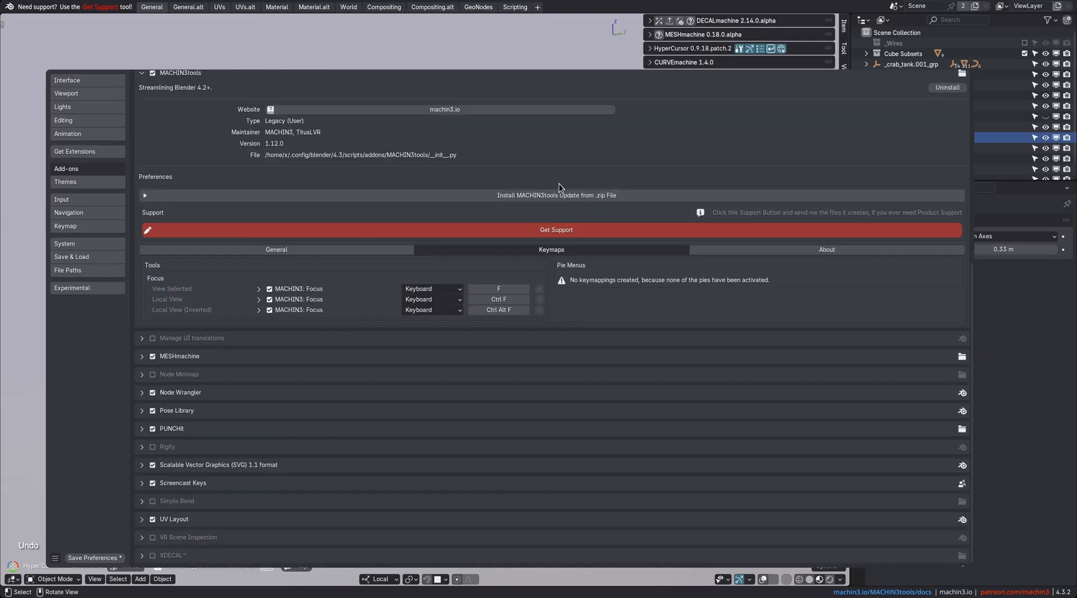
{"action": "mouse_move", "coordinate": [498, 289]}
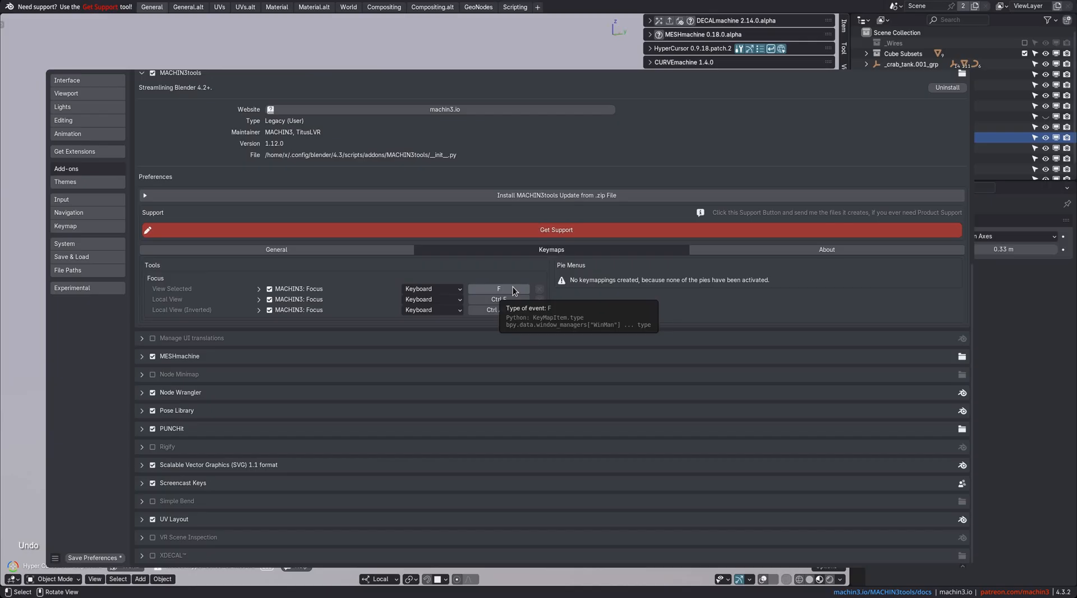
- Show the Keymaps tab with the F, Ctrl F and Ctrl Alt F Focus shortcuts
{"action": "left_click", "coordinate": [498, 325]}
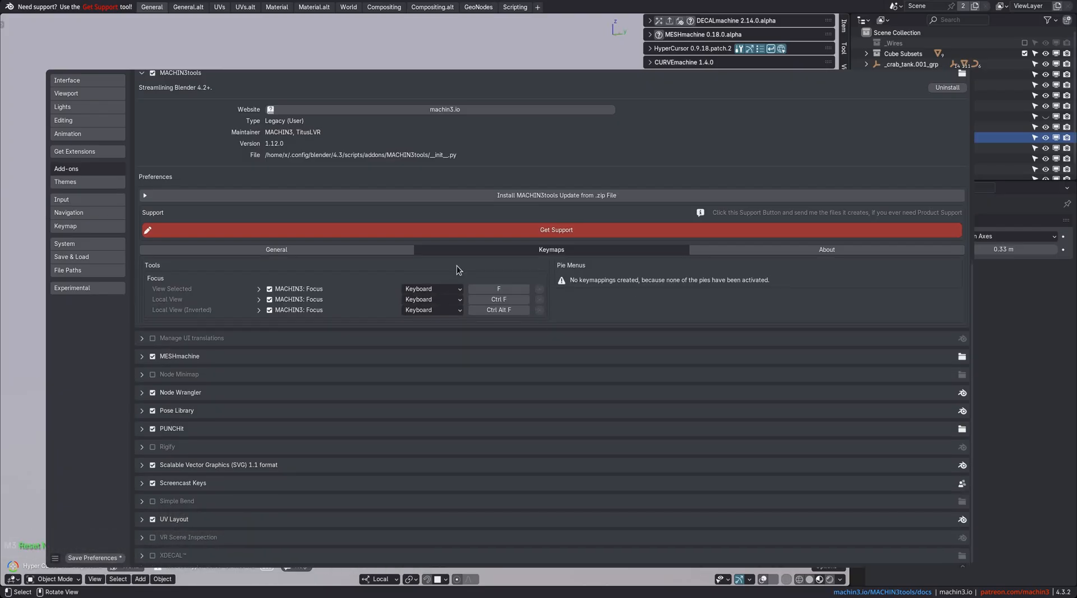
- Return to the General tab and activate the Modes Pie
{"action": "left_click", "coordinate": [276, 249]}
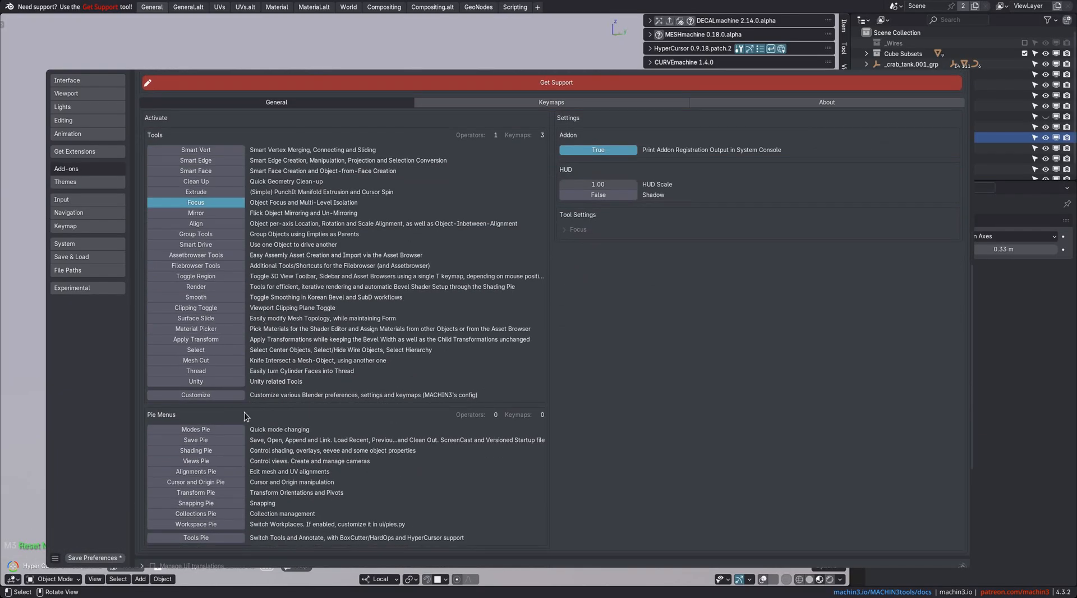
{"action": "left_click", "coordinate": [196, 429]}
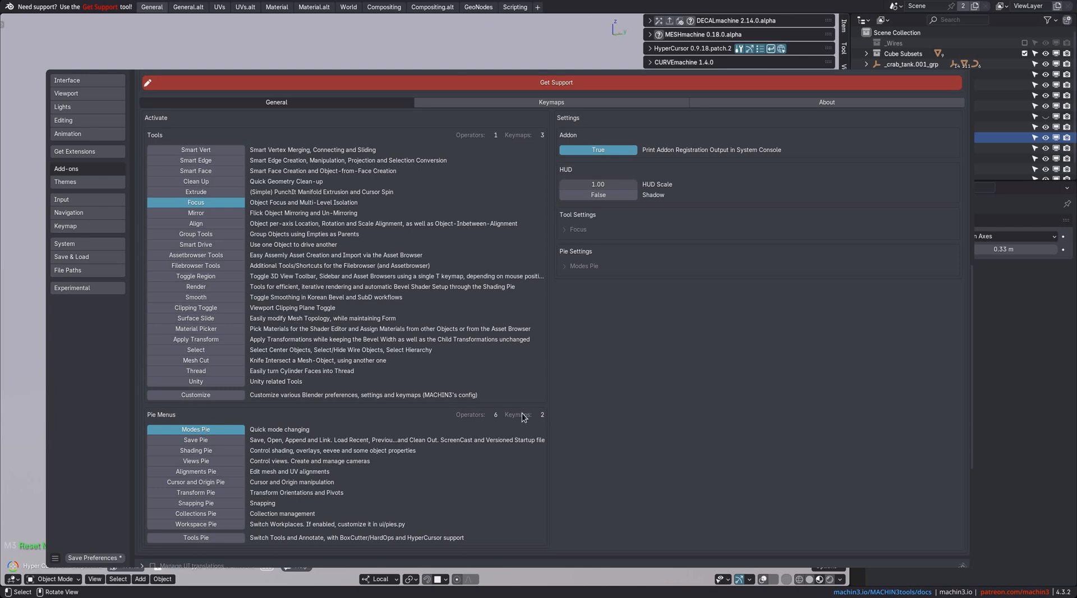
{"action": "mouse_move", "coordinate": [500, 421]}
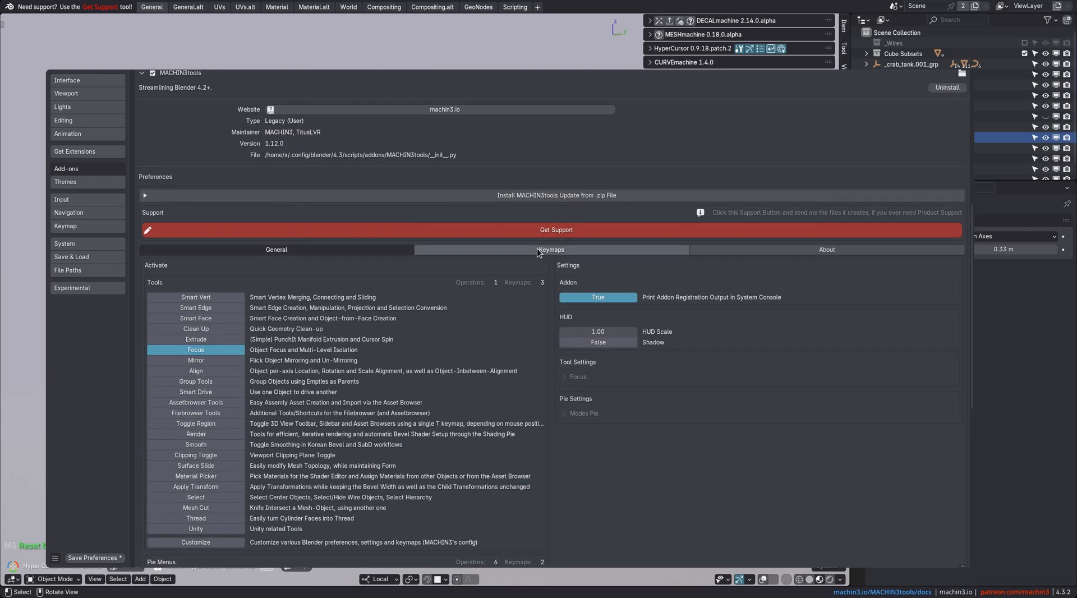
{"action": "mouse_move", "coordinate": [395, 255]}
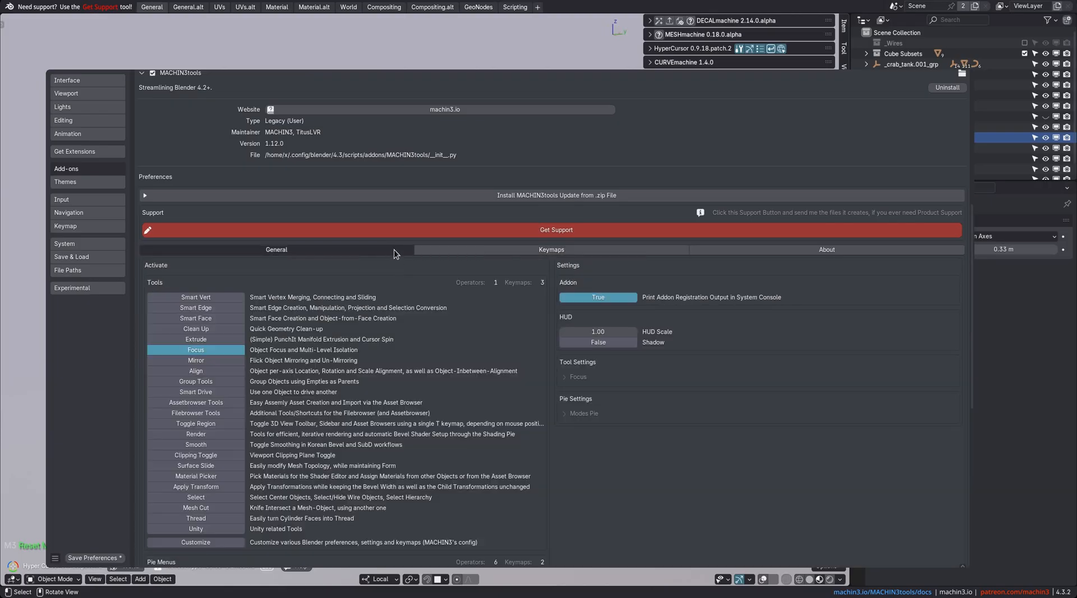
{"action": "scroll", "scroll_direction": "down", "scroll_amount": 3}
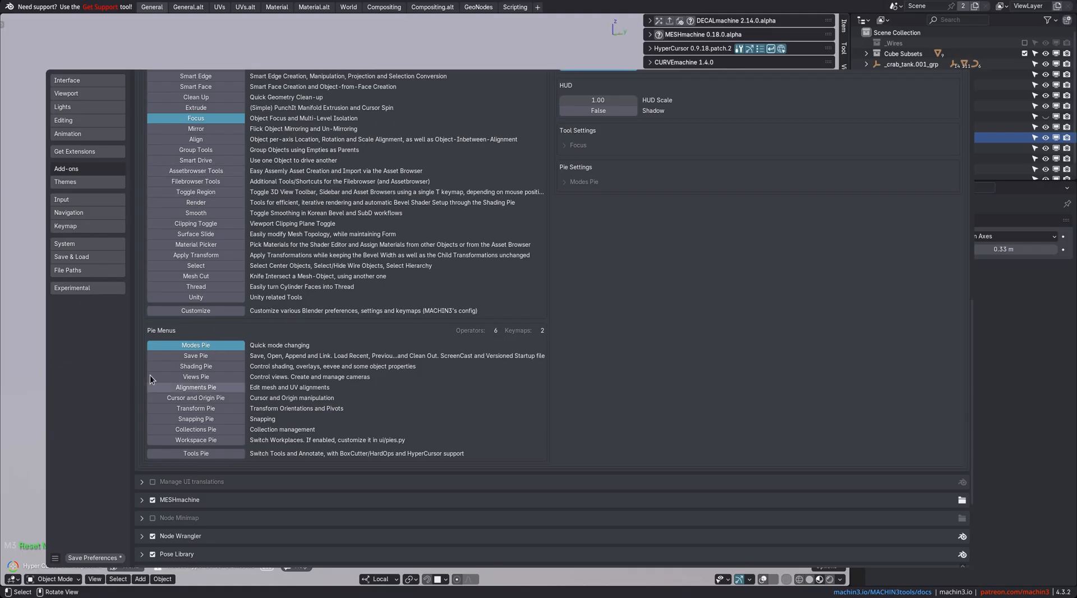
- Enable all tools and pies, then expand Tools Pie, Save Pie and Material Picker settings
{"action": "left_click", "coordinate": [196, 365]}
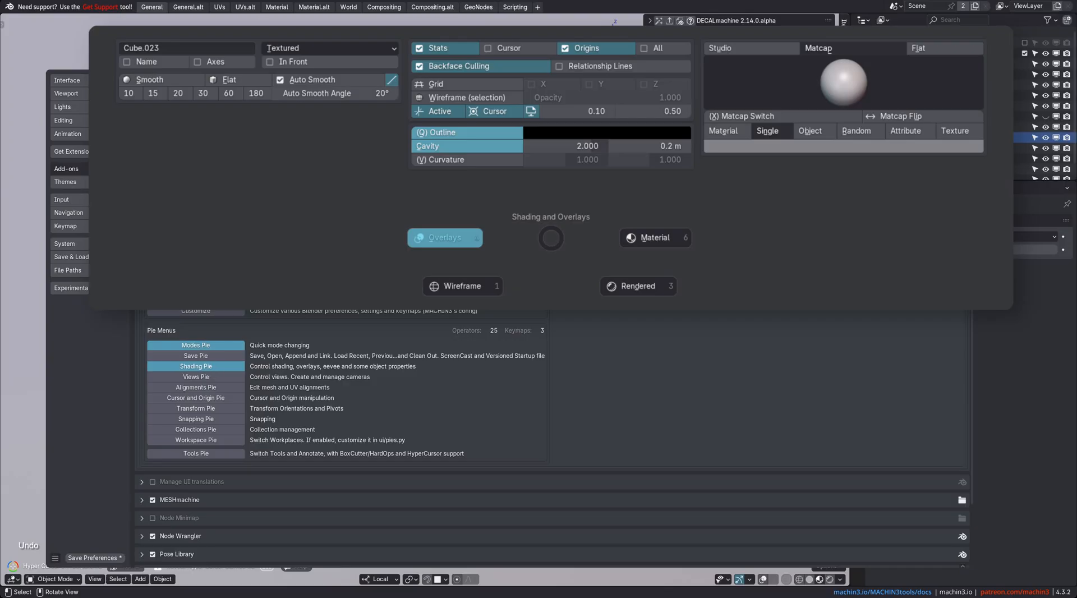
{"action": "mouse_move", "coordinate": [313, 376]}
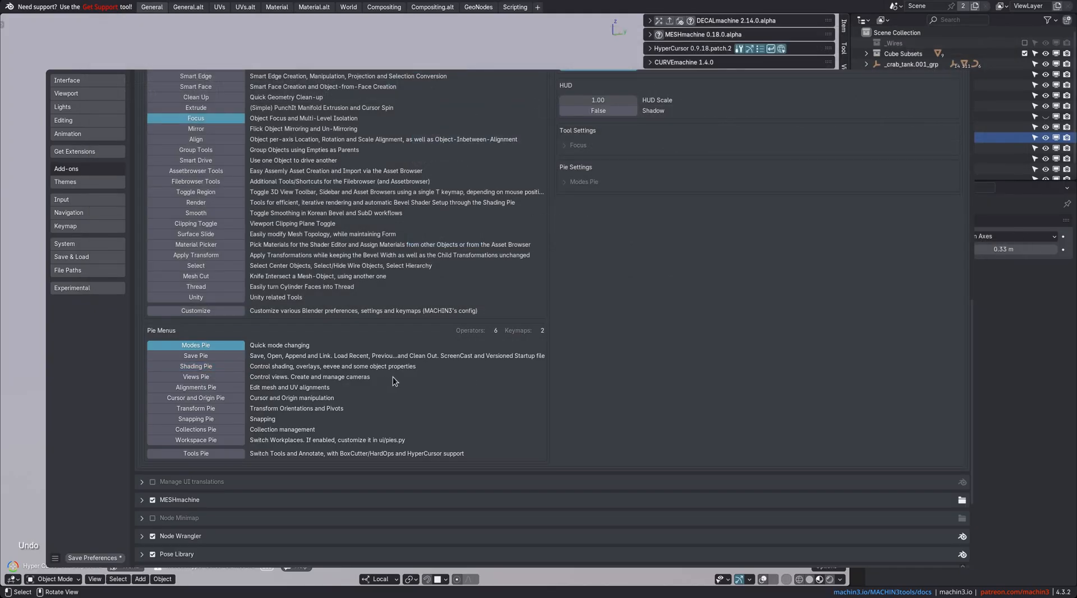
{"action": "scroll", "scroll_direction": "up", "scroll_amount": 3}
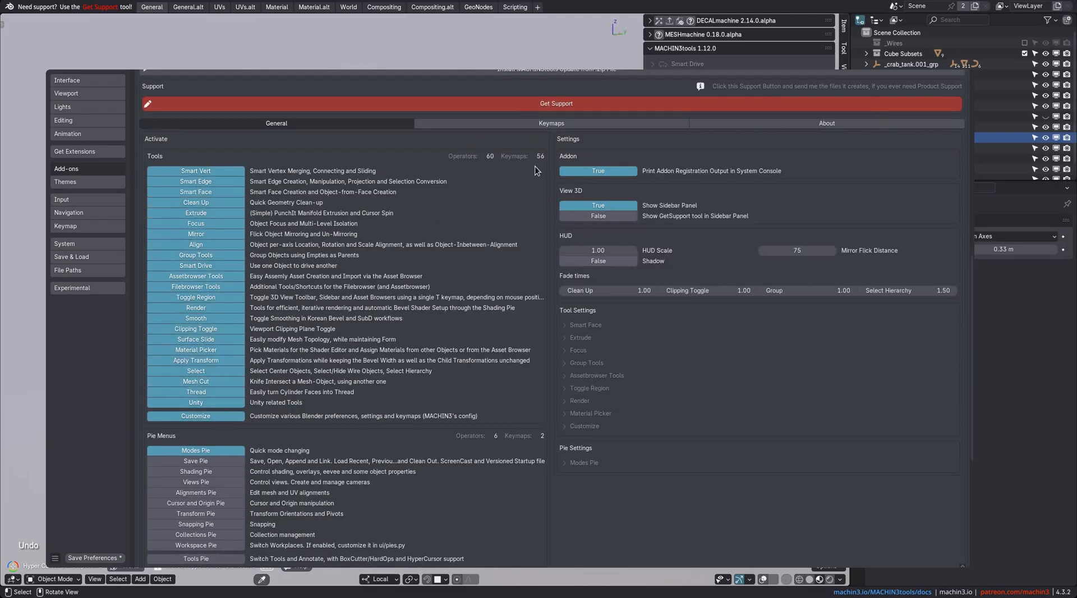
{"action": "scroll", "scroll_direction": "down", "scroll_amount": 3}
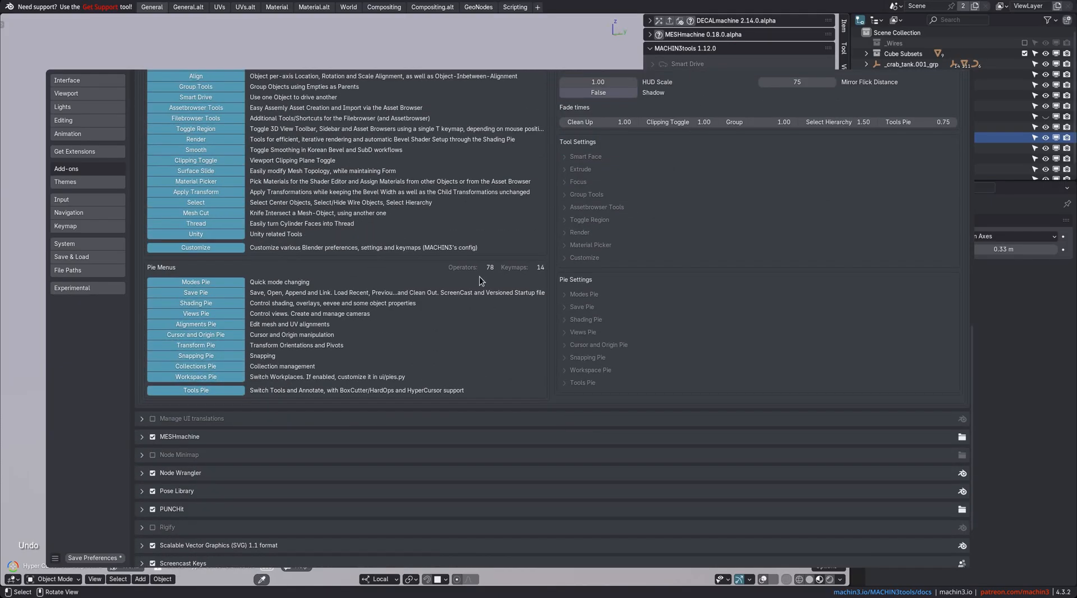
{"action": "left_click", "coordinate": [565, 383]}
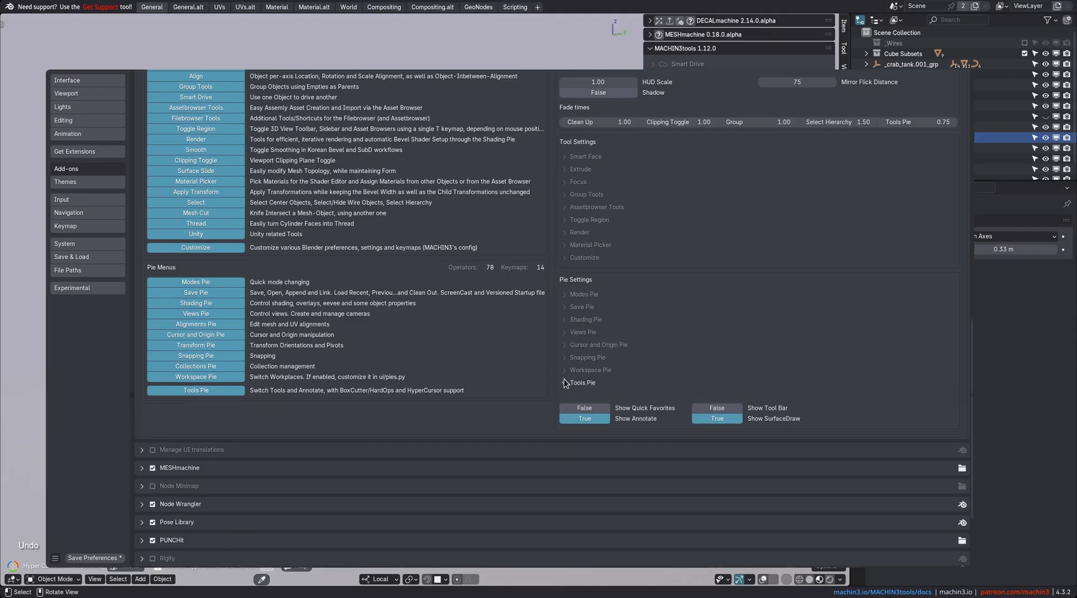
{"action": "left_click", "coordinate": [566, 307]}
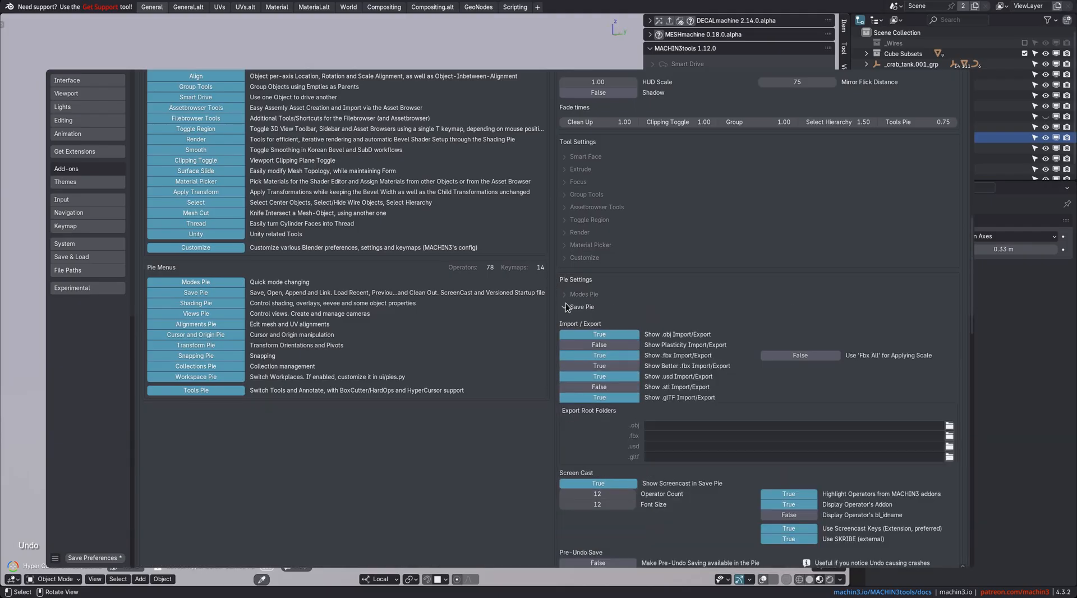
{"action": "left_click", "coordinate": [566, 245]}
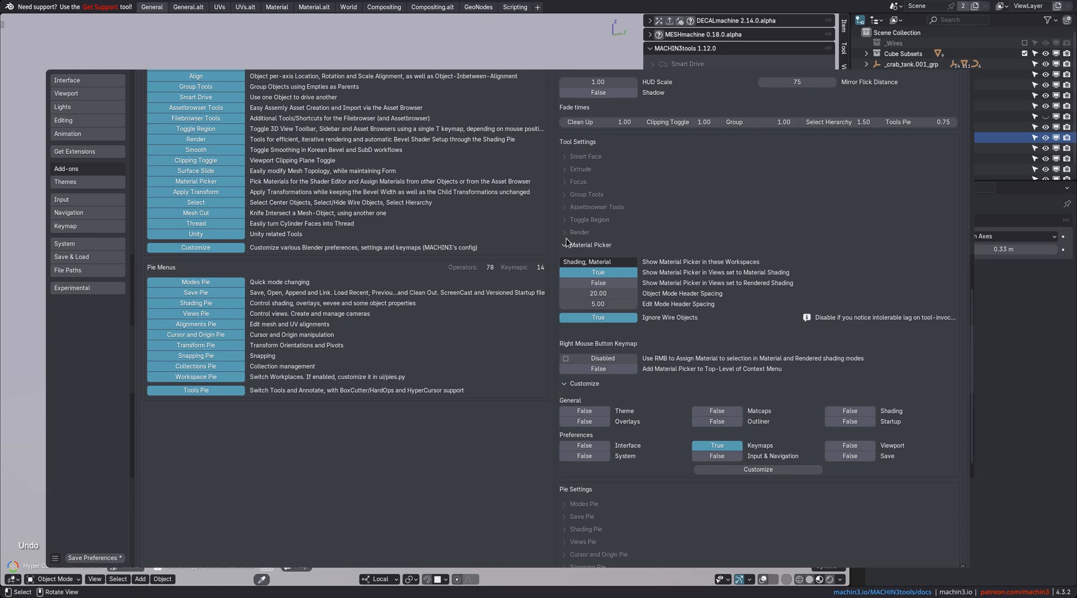
{"action": "left_click", "coordinate": [565, 181]}
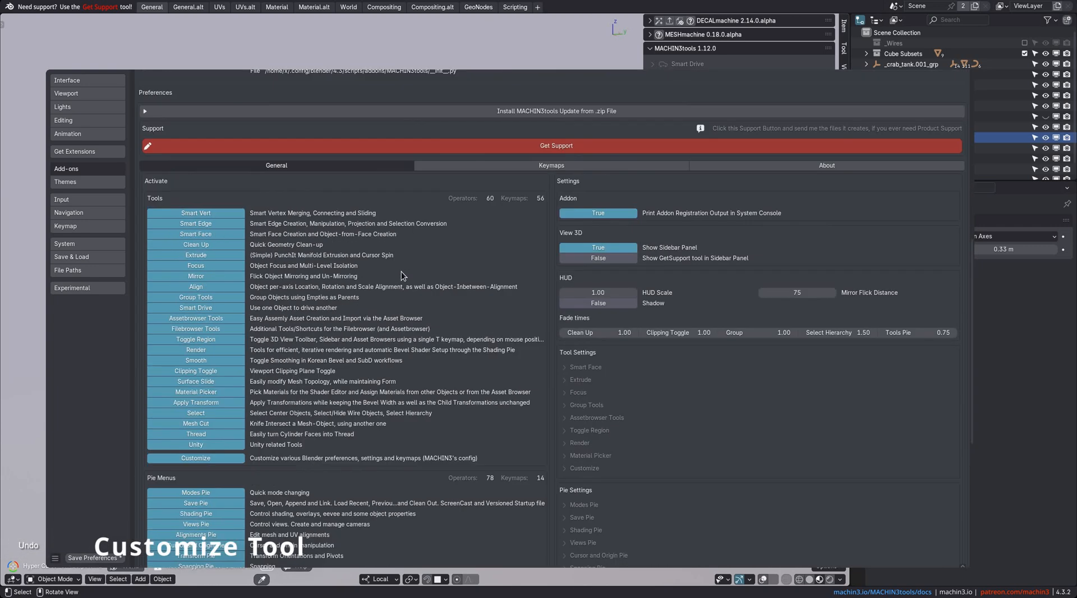
- Expand the Customize tool settings and switch Theme and Matcaps customizations on
{"action": "scroll", "scroll_direction": "down", "scroll_amount": 3}
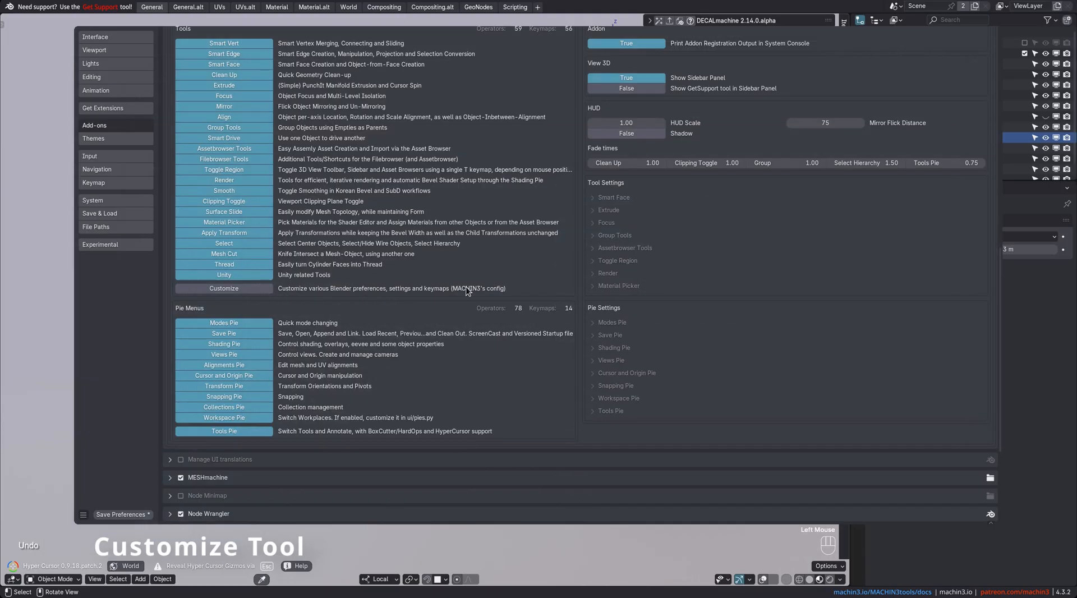
{"action": "mouse_move", "coordinate": [452, 297]}
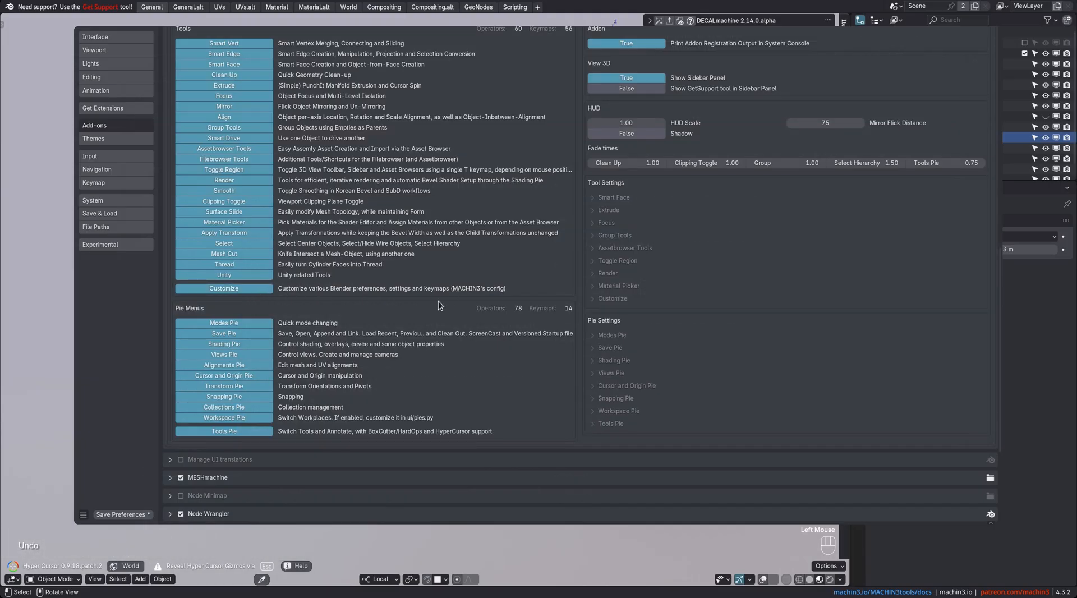
{"action": "left_click", "coordinate": [612, 298]}
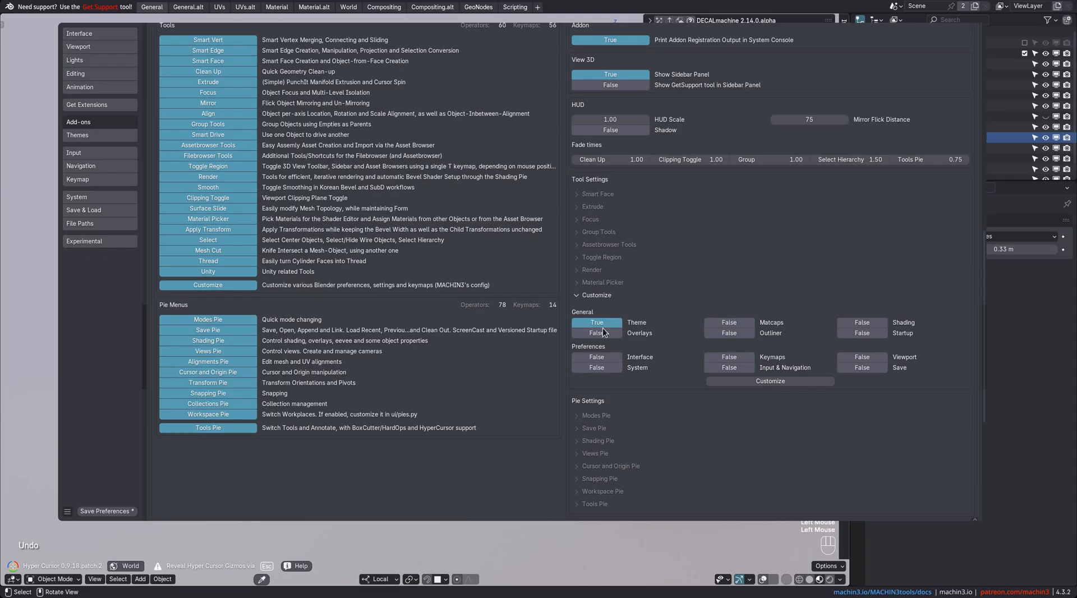
{"action": "left_click", "coordinate": [729, 322]}
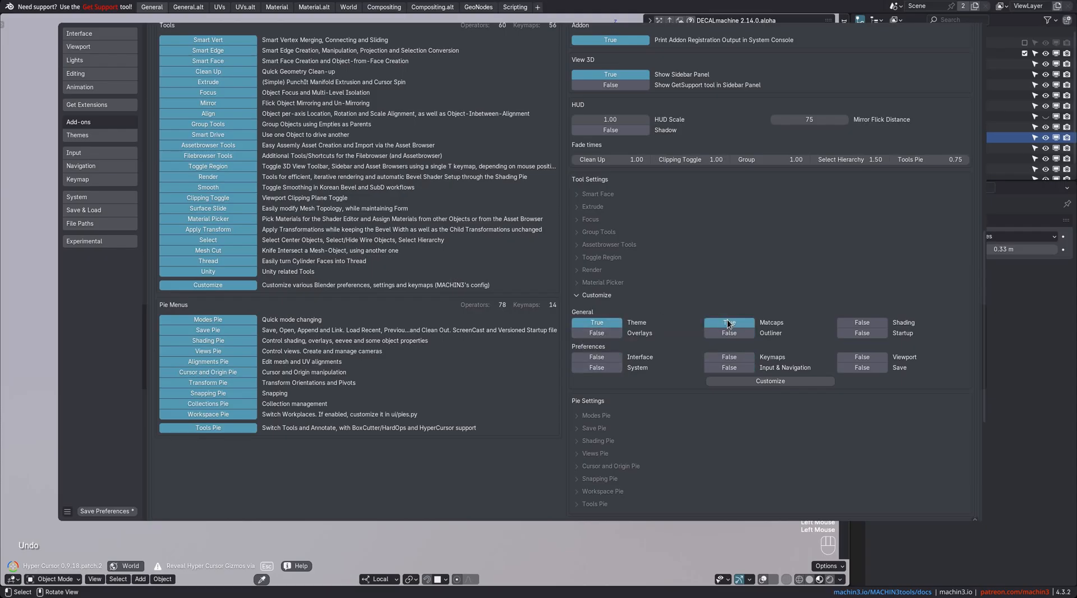
{"action": "left_click", "coordinate": [728, 322]}
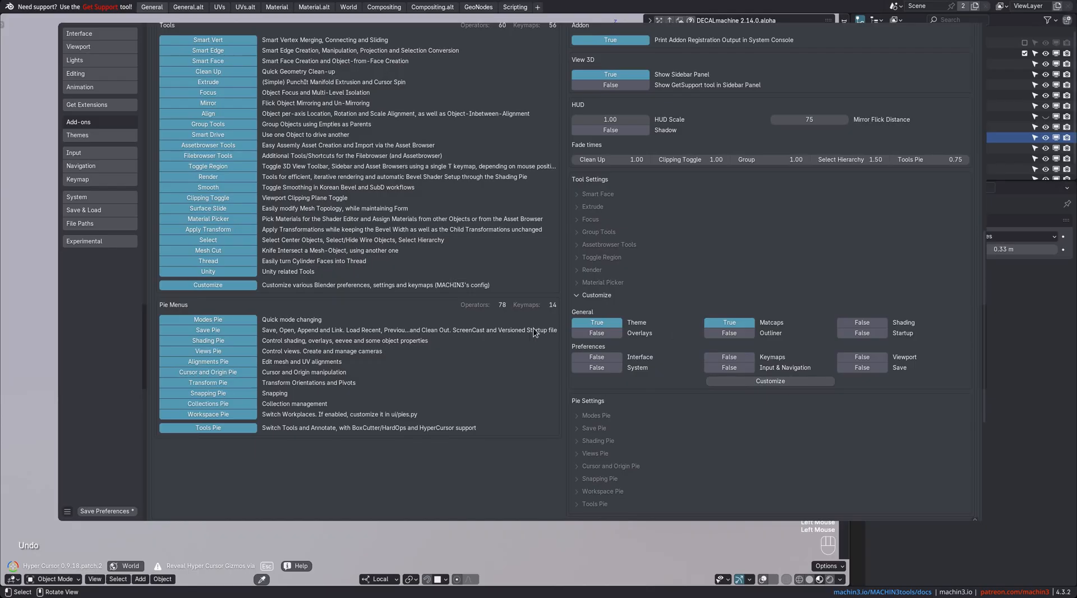
{"action": "mouse_move", "coordinate": [630, 380]}
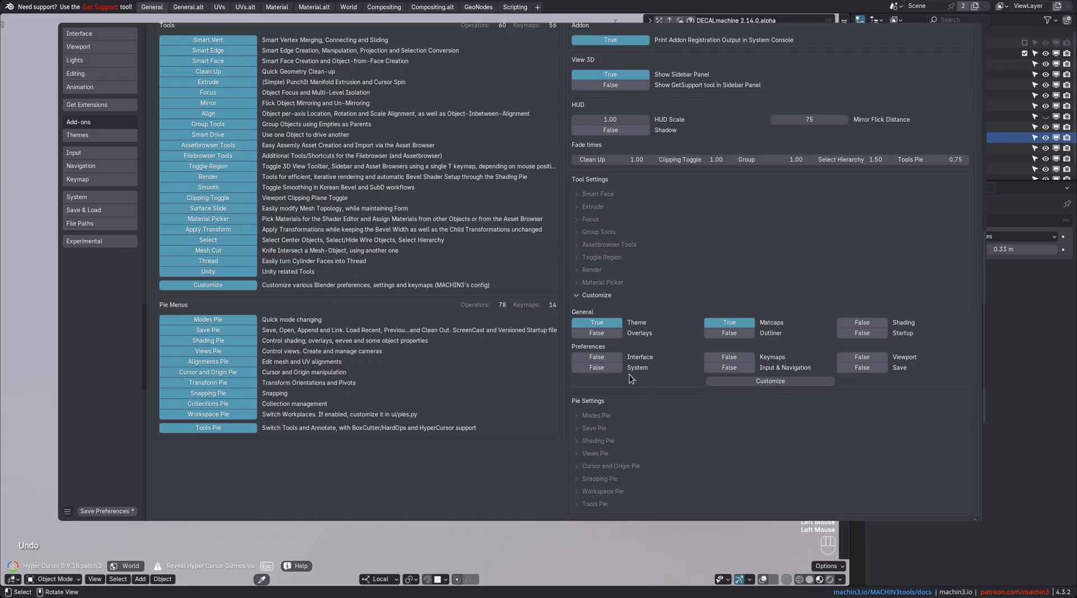
- Set the Customize tool's Keymaps option to True
{"action": "left_click", "coordinate": [729, 357]}
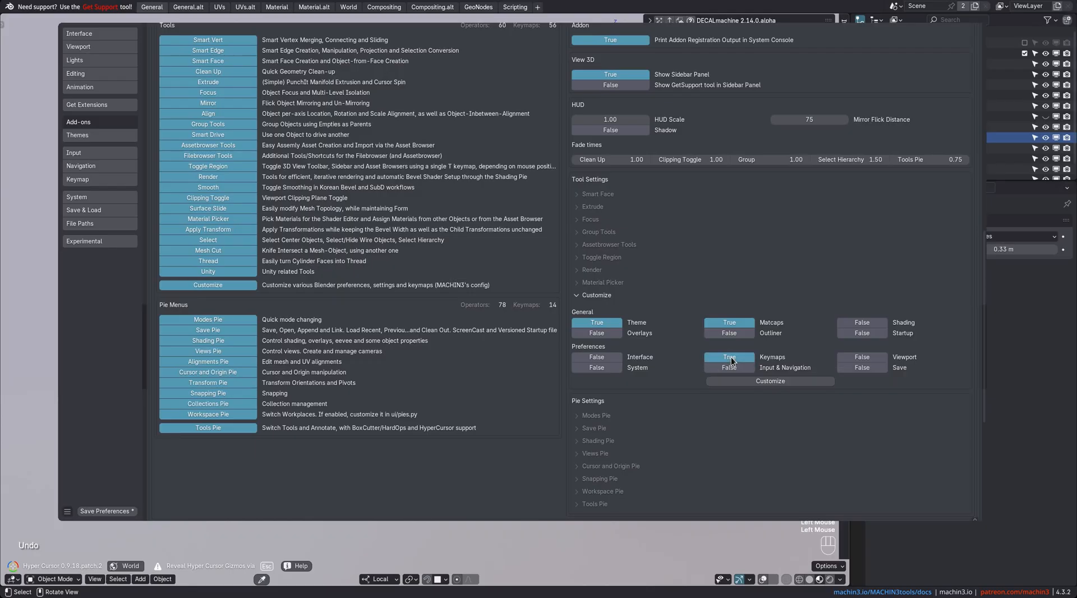
{"action": "mouse_move", "coordinate": [728, 367]}
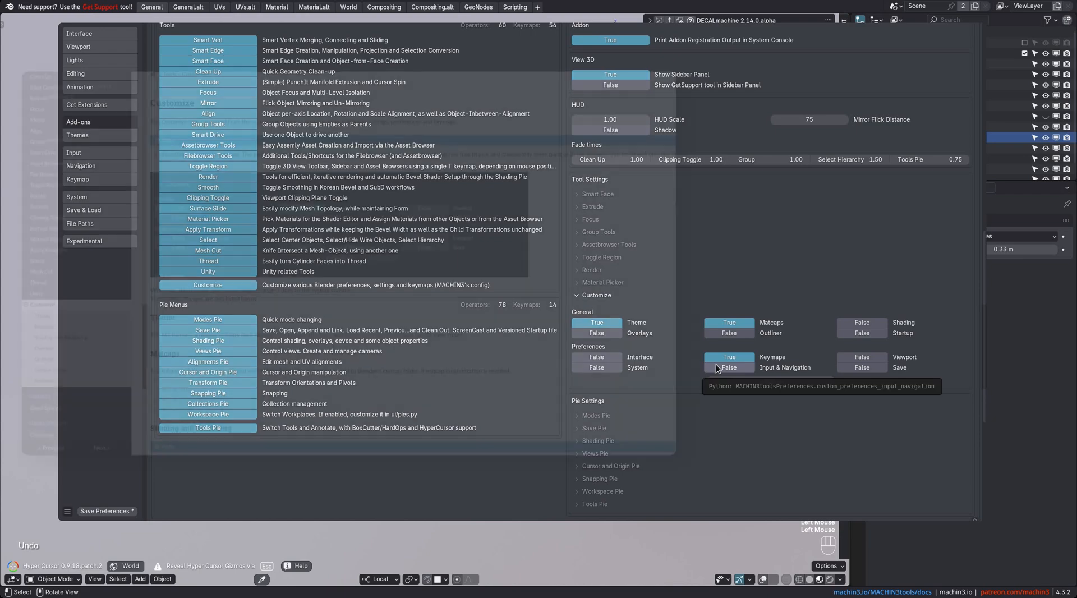
{"action": "left_click", "coordinate": [728, 360]}
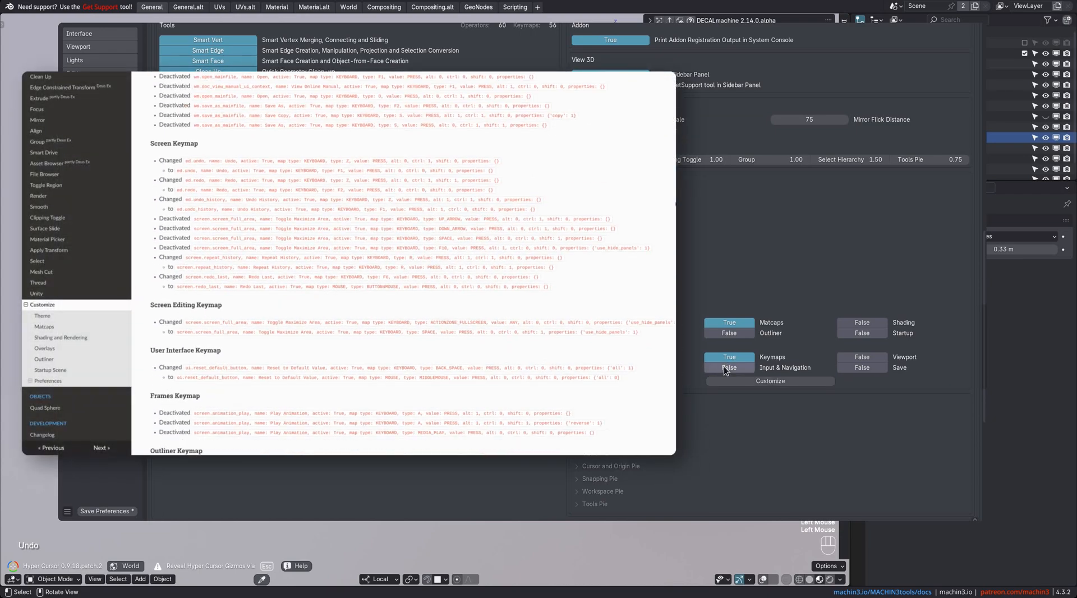
{"action": "scroll", "scroll_direction": "down", "scroll_amount": 3}
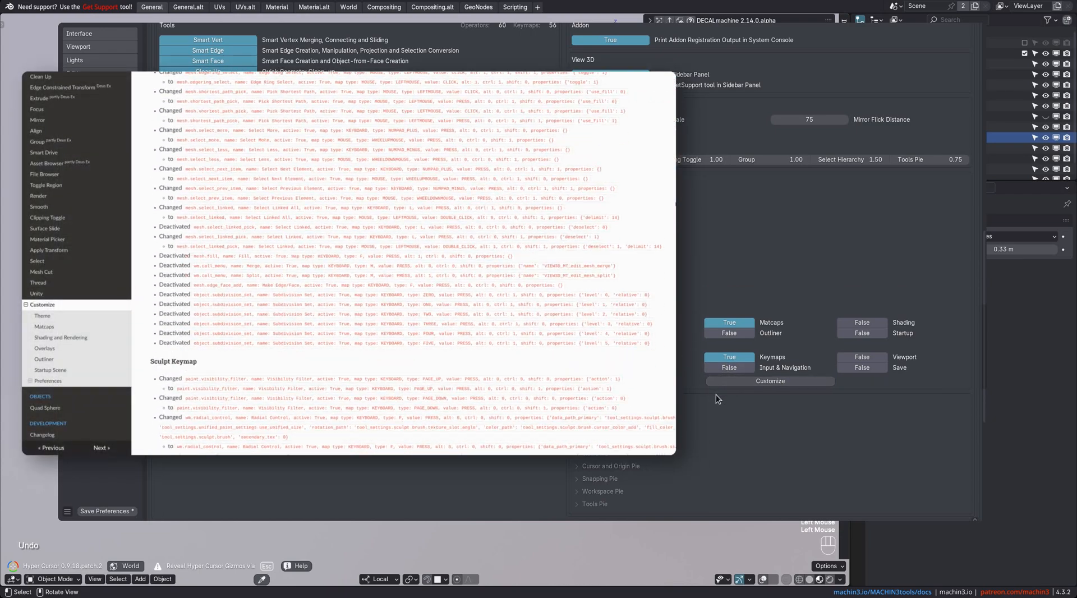
- View the Keymaps and About tabs, then go back to General
{"action": "left_click", "coordinate": [563, 224]}
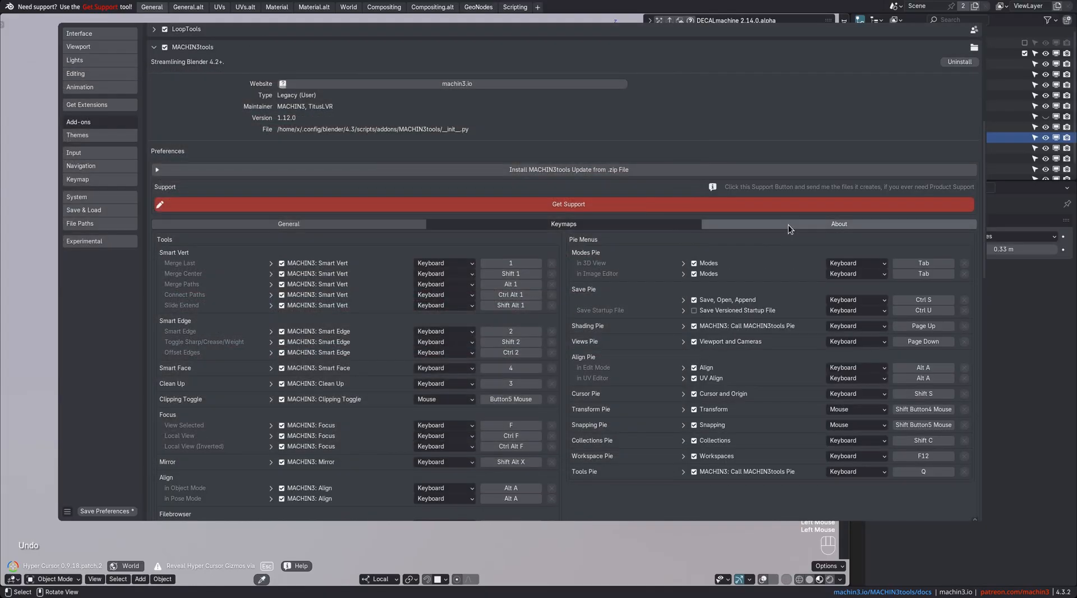
{"action": "left_click", "coordinate": [839, 224]}
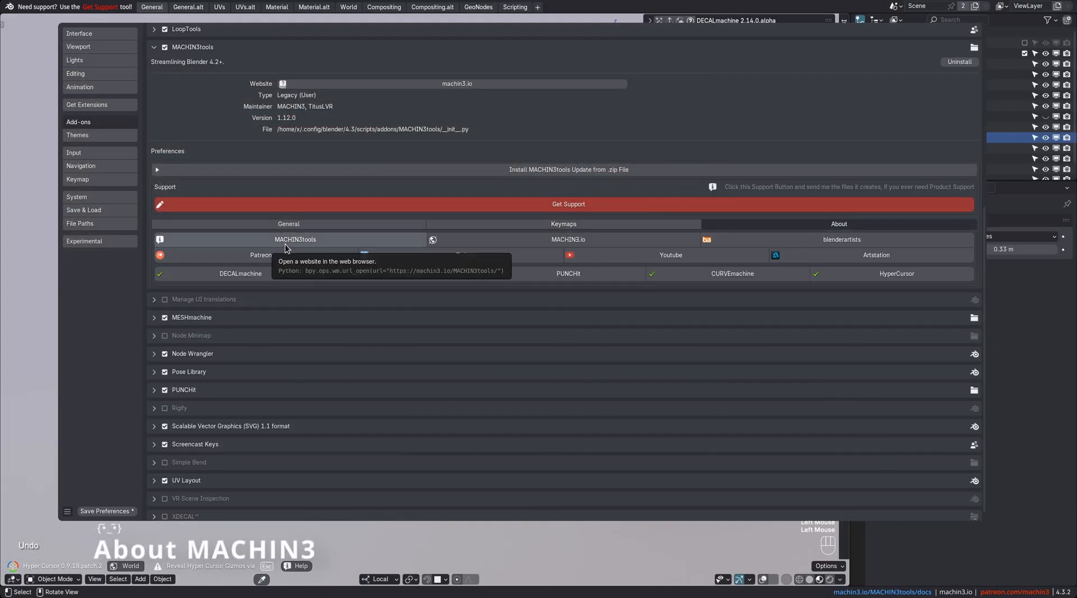
{"action": "mouse_move", "coordinate": [790, 255]}
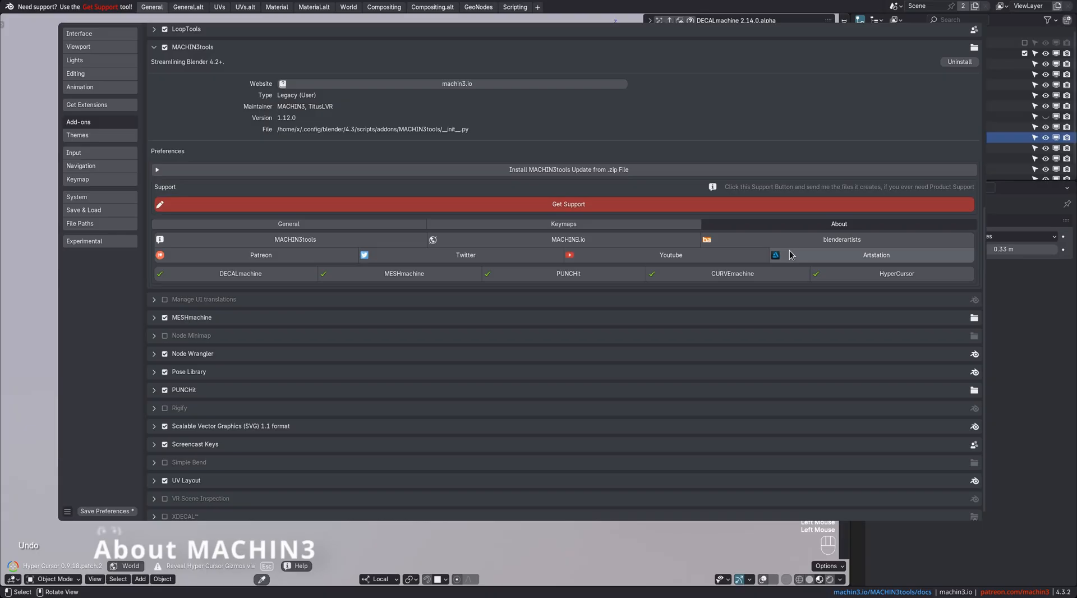
{"action": "mouse_move", "coordinate": [376, 237]}
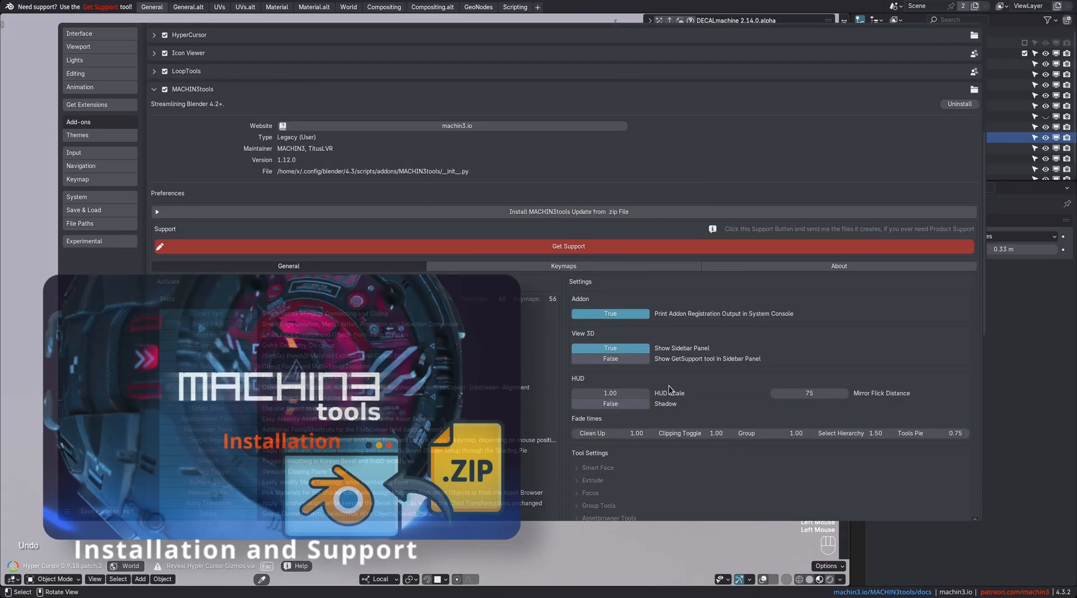
{"action": "mouse_move", "coordinate": [560, 212]}
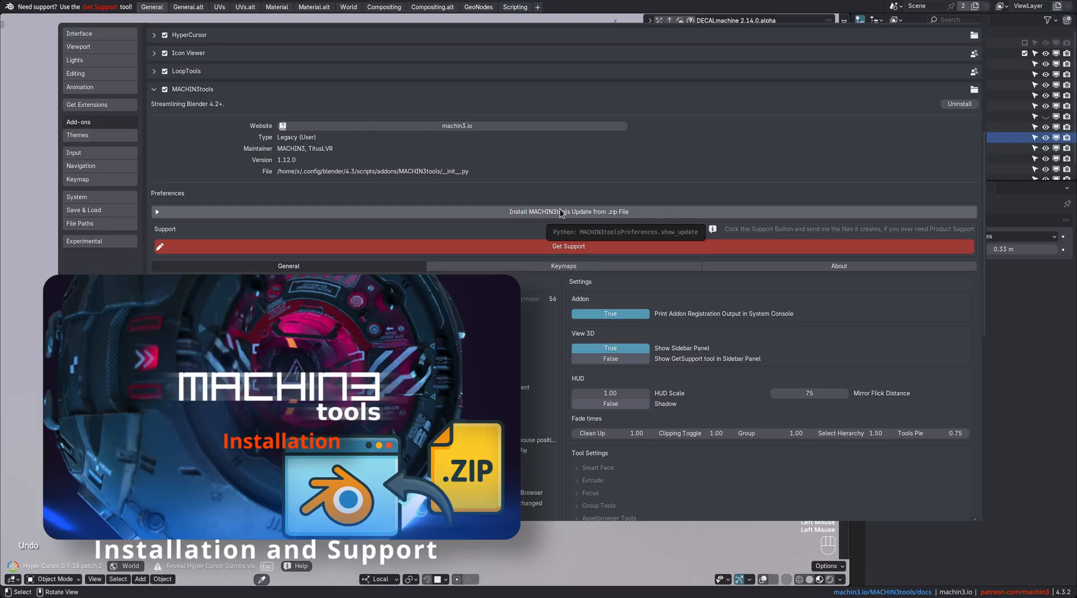
{"action": "mouse_move", "coordinate": [578, 213]}
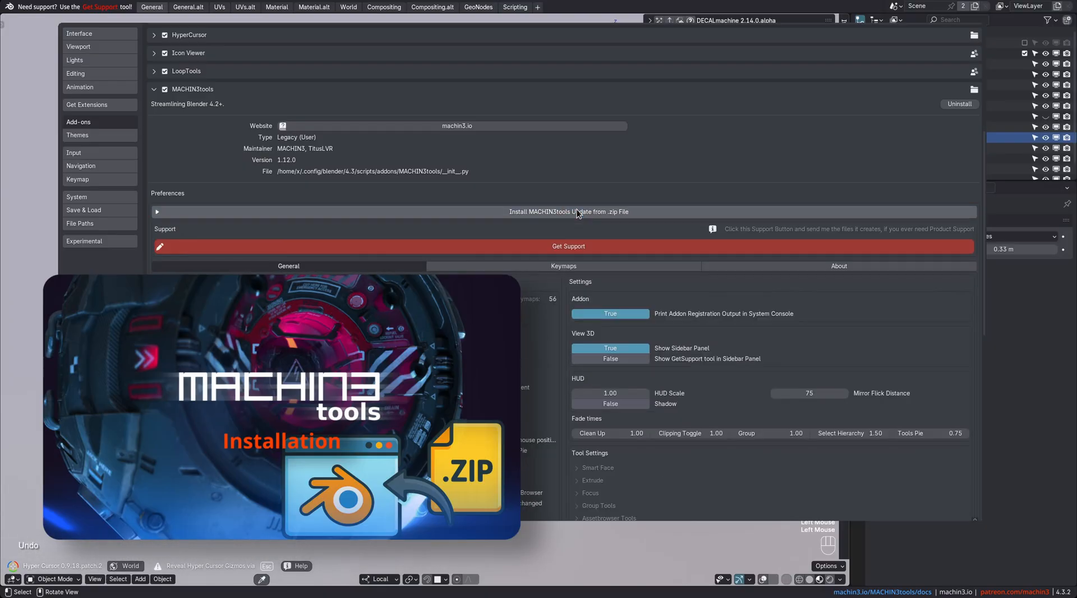
{"action": "left_click", "coordinate": [567, 245]}
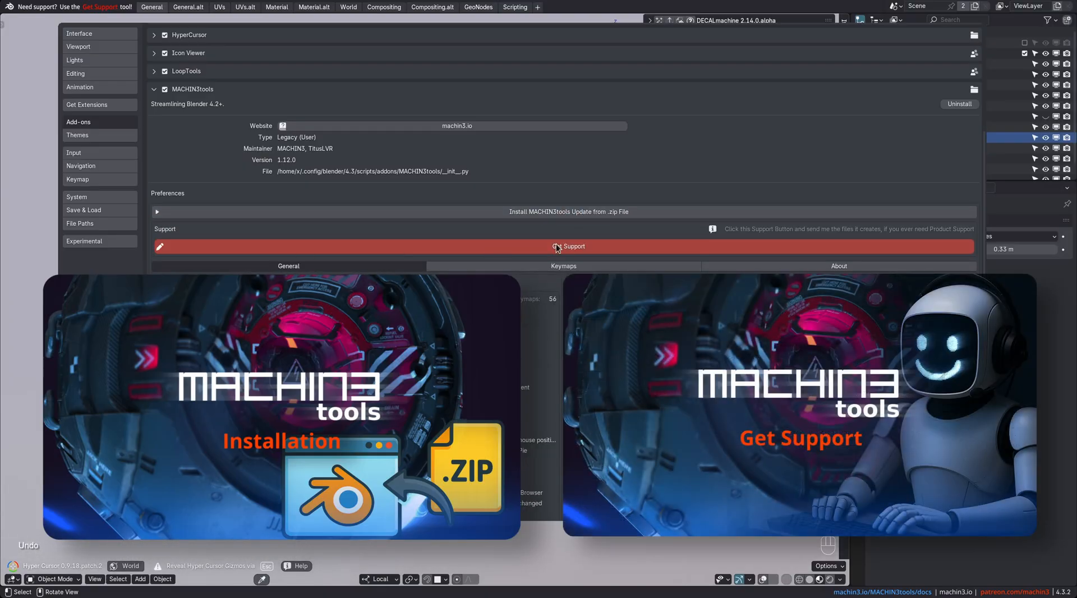
{"action": "mouse_move", "coordinate": [580, 254]}
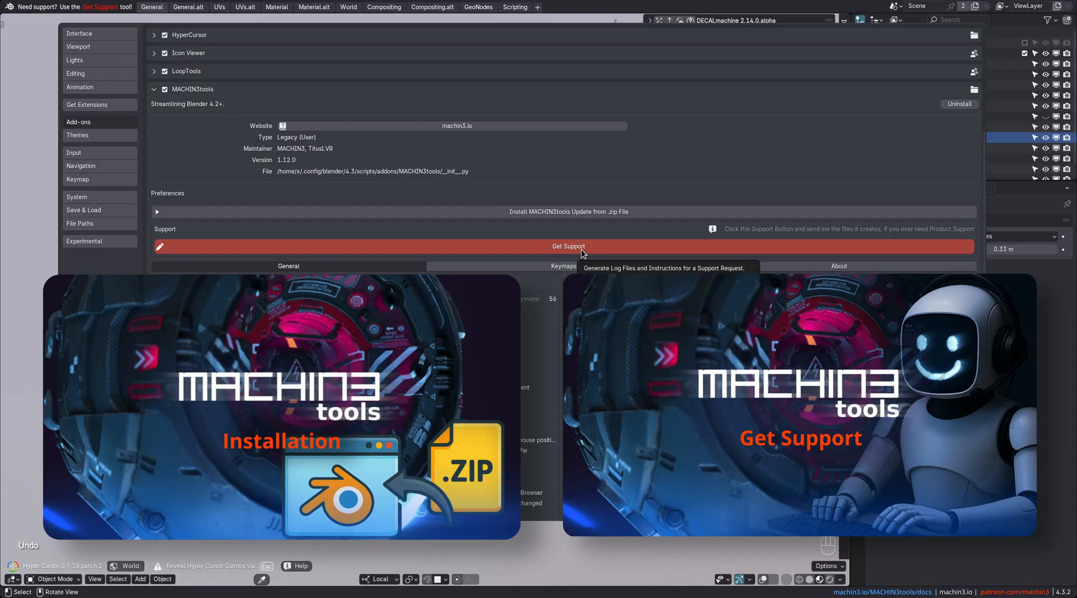